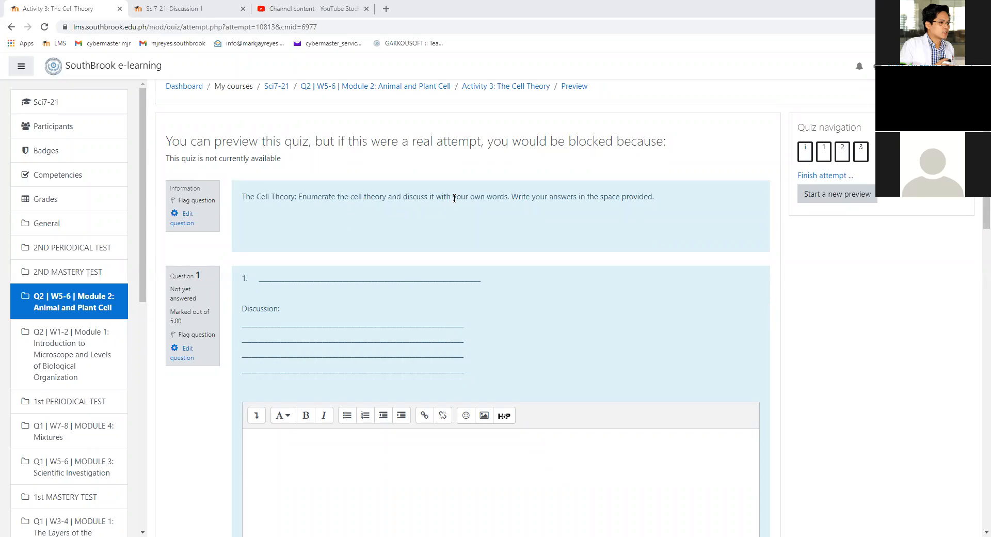
pyautogui.moveTo(605, 233)
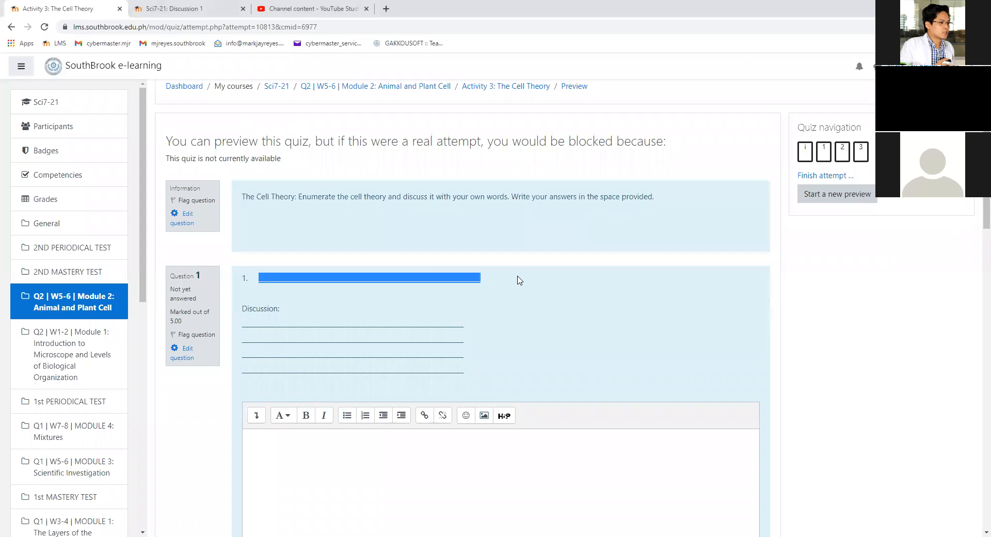
pyautogui.moveTo(525, 278)
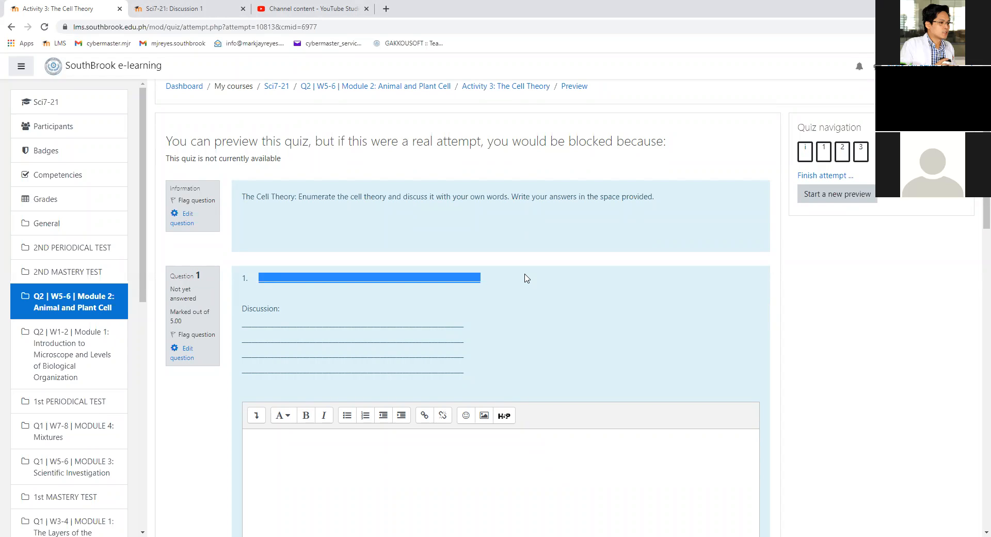
pyautogui.moveTo(483, 284)
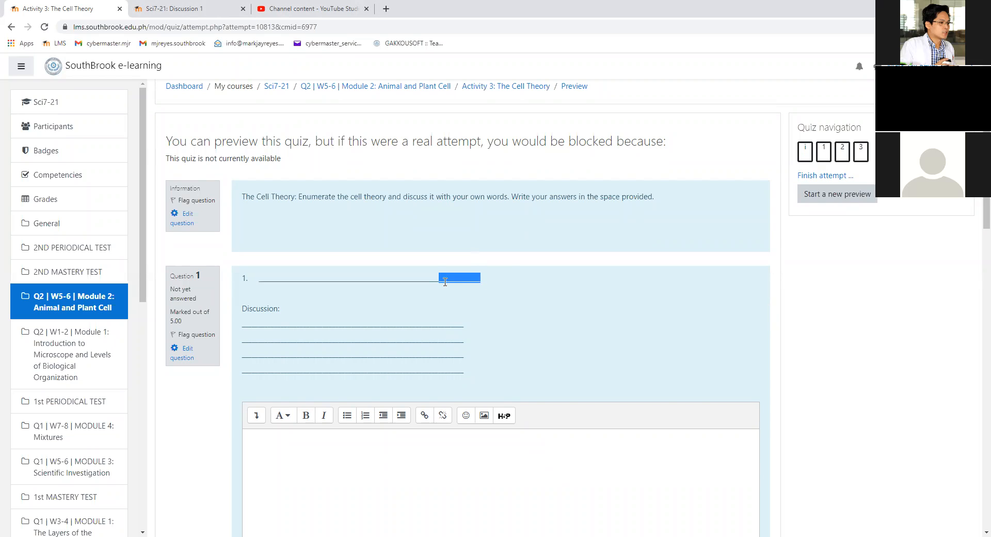
# Step: Scroll through the three-question preview, then follow the 'Activity 3: The Cell Theory' breadcrumb link
pyautogui.scroll(-3)
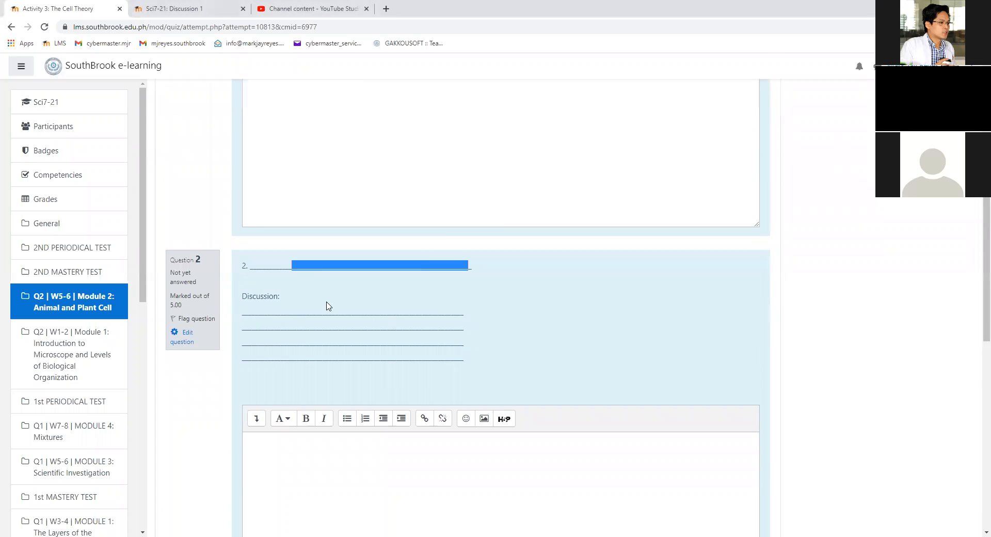
pyautogui.scroll(-3)
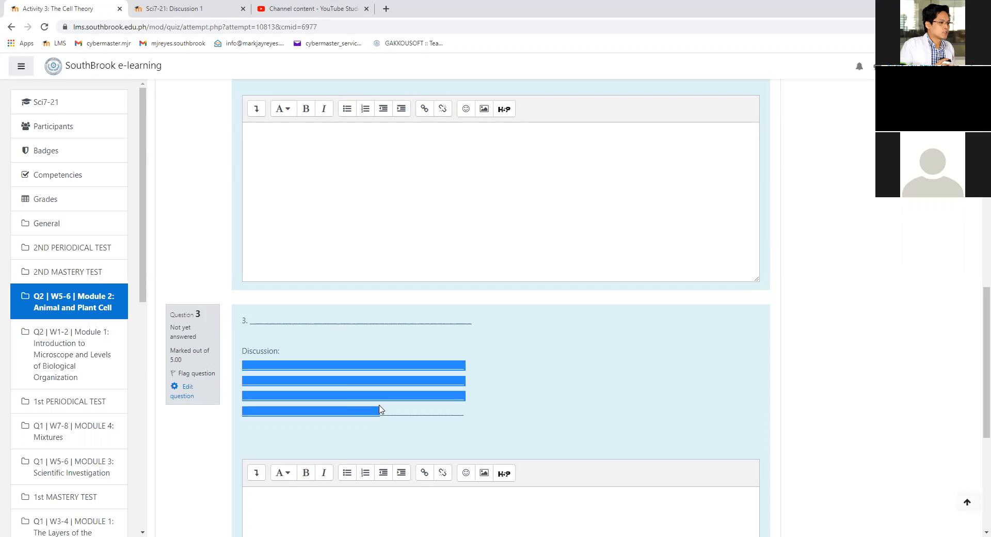
pyautogui.scroll(3)
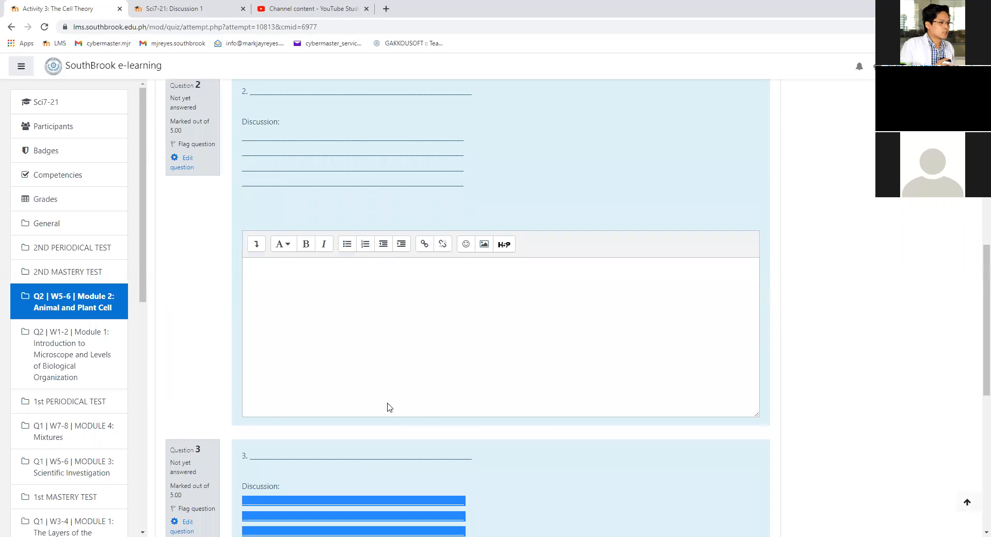
pyautogui.scroll(3)
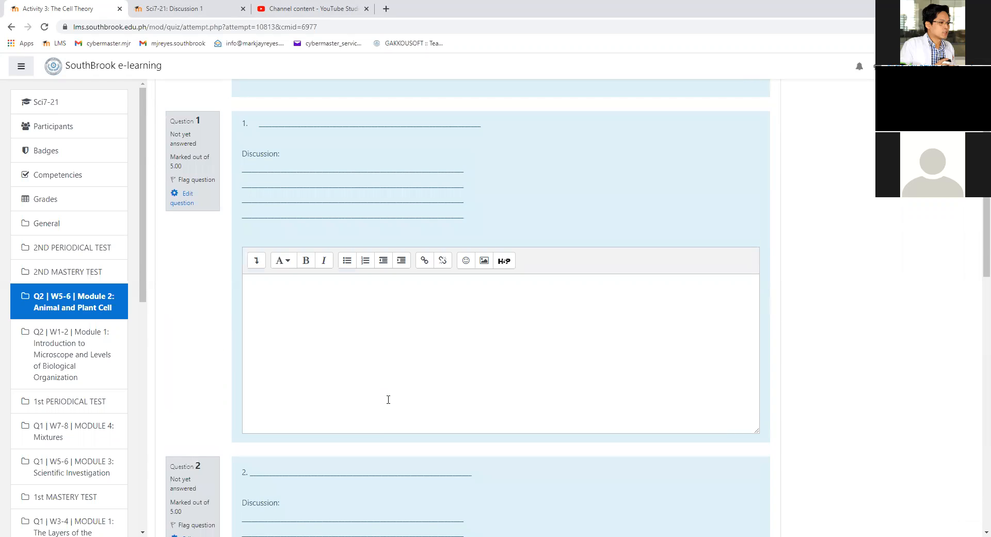
pyautogui.scroll(3)
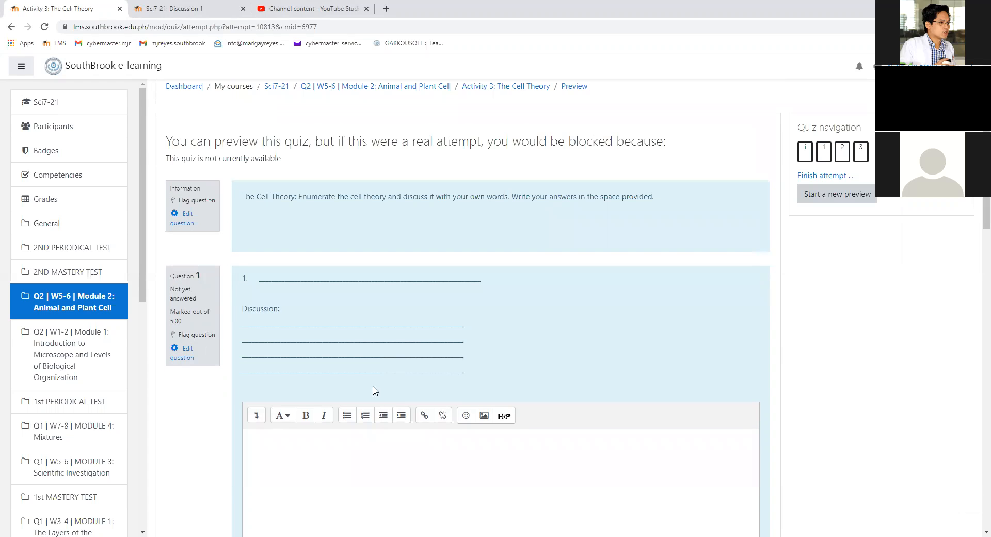
pyautogui.moveTo(383, 381)
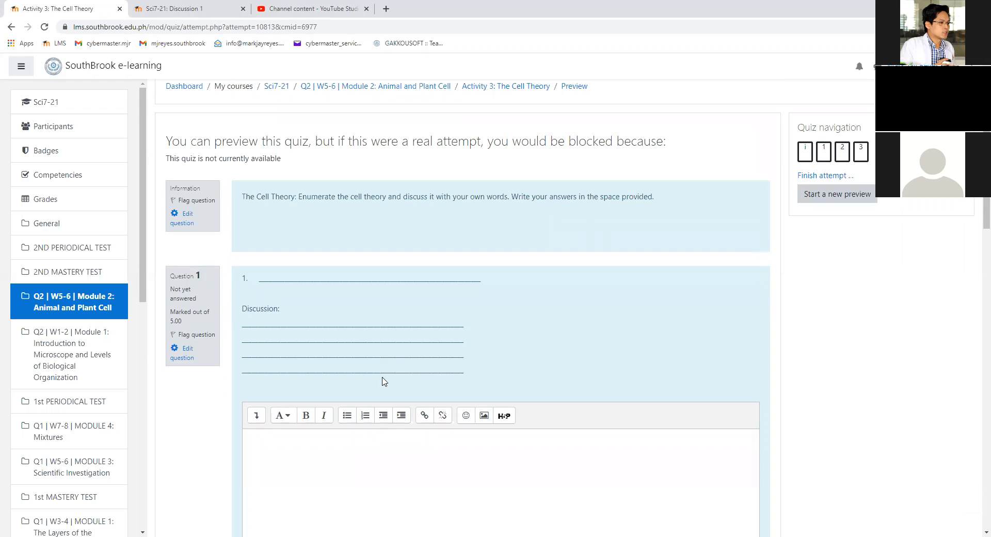
pyautogui.scroll(-3)
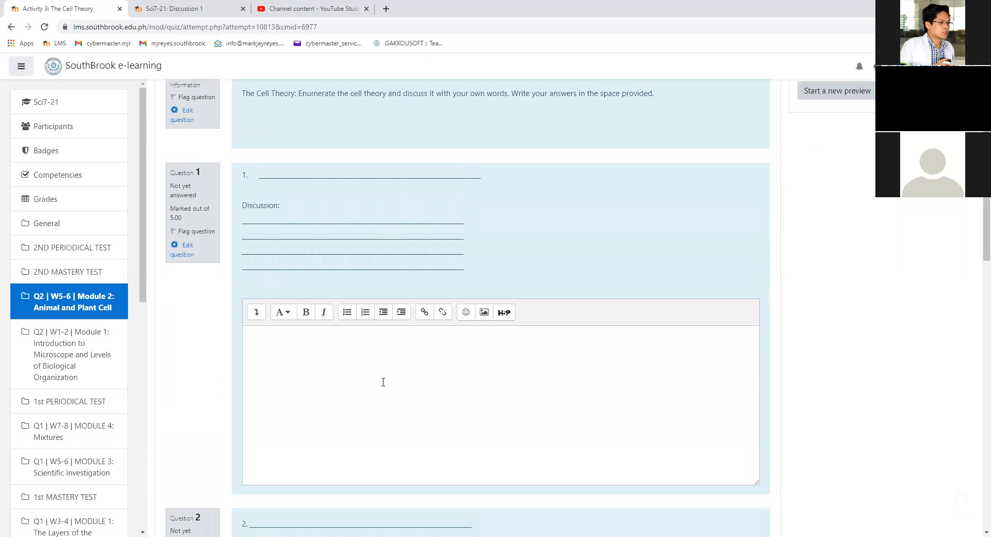
pyautogui.scroll(-3)
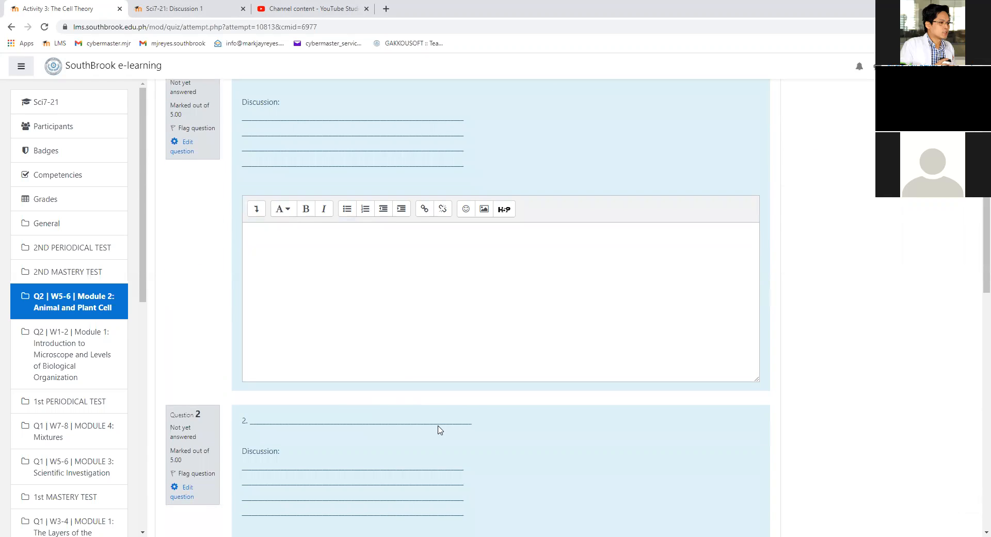
pyautogui.scroll(3)
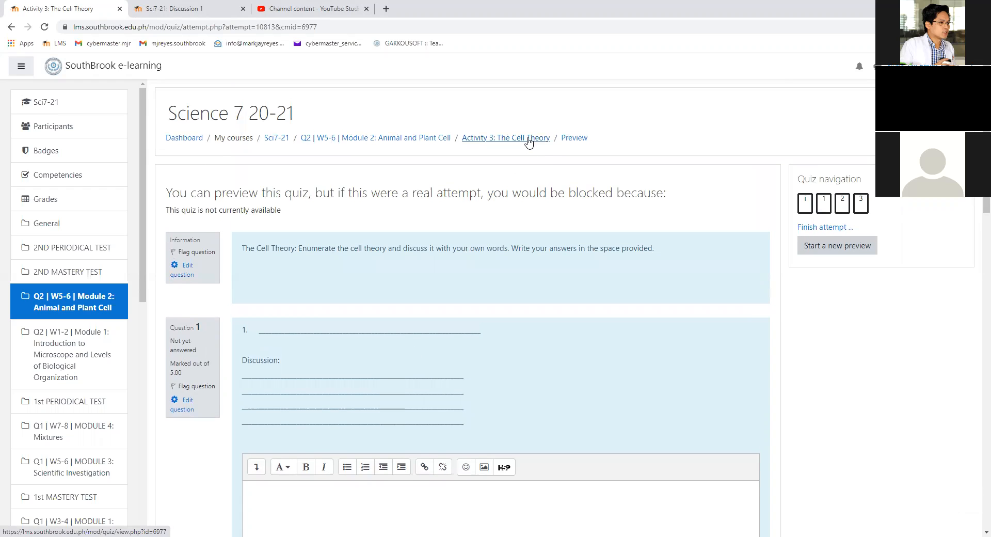
pyautogui.moveTo(506, 137)
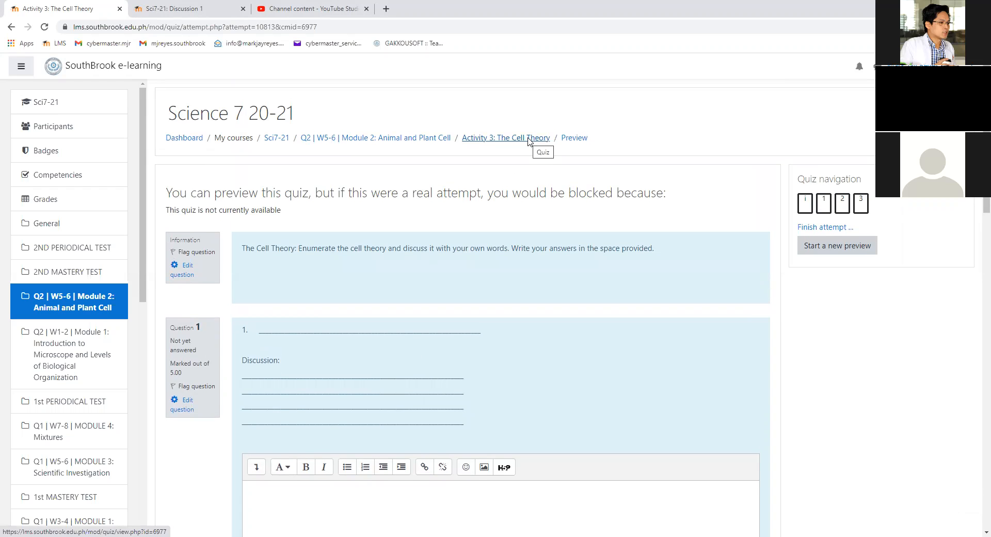
pyautogui.click(506, 138)
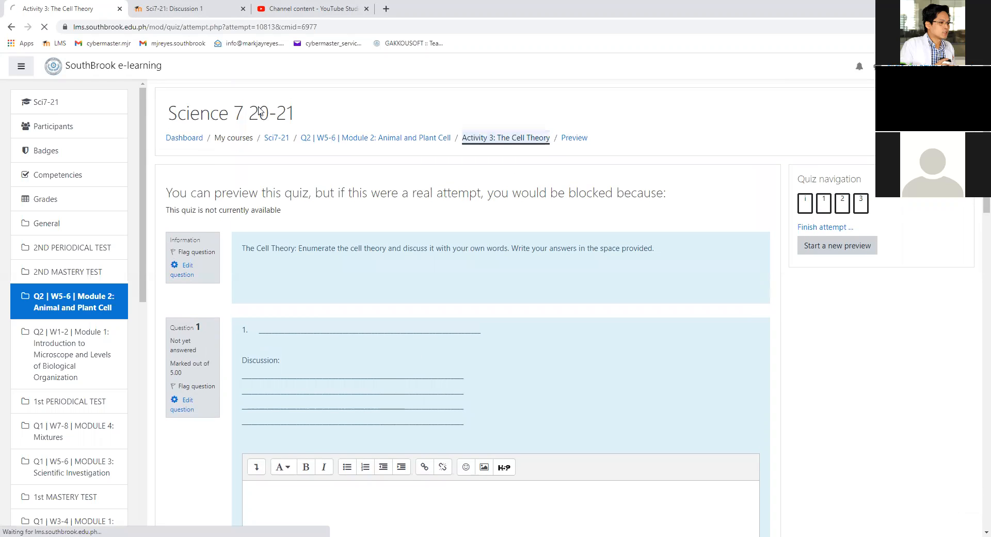